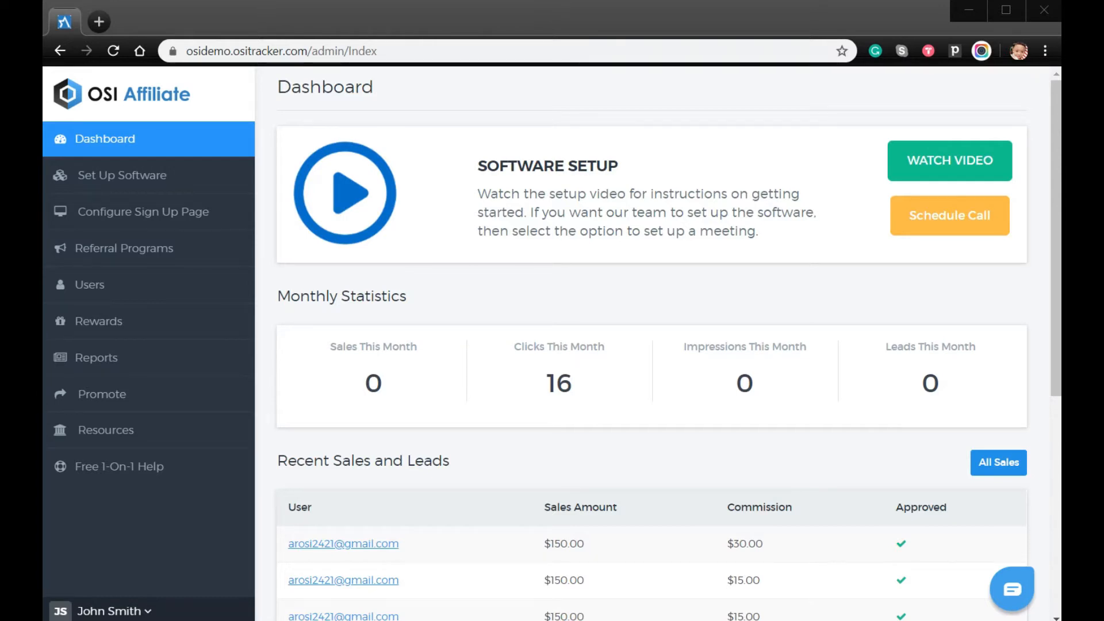
pyautogui.moveTo(123, 210)
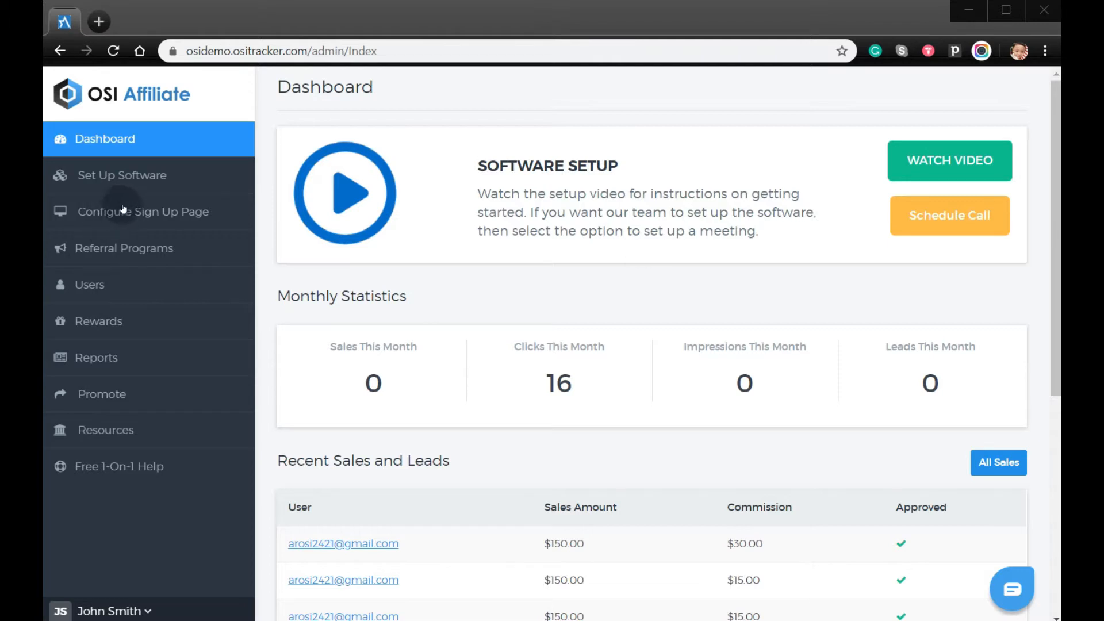
# Step: Go to the Set Up Software section and load the system Settings page
pyautogui.click(122, 174)
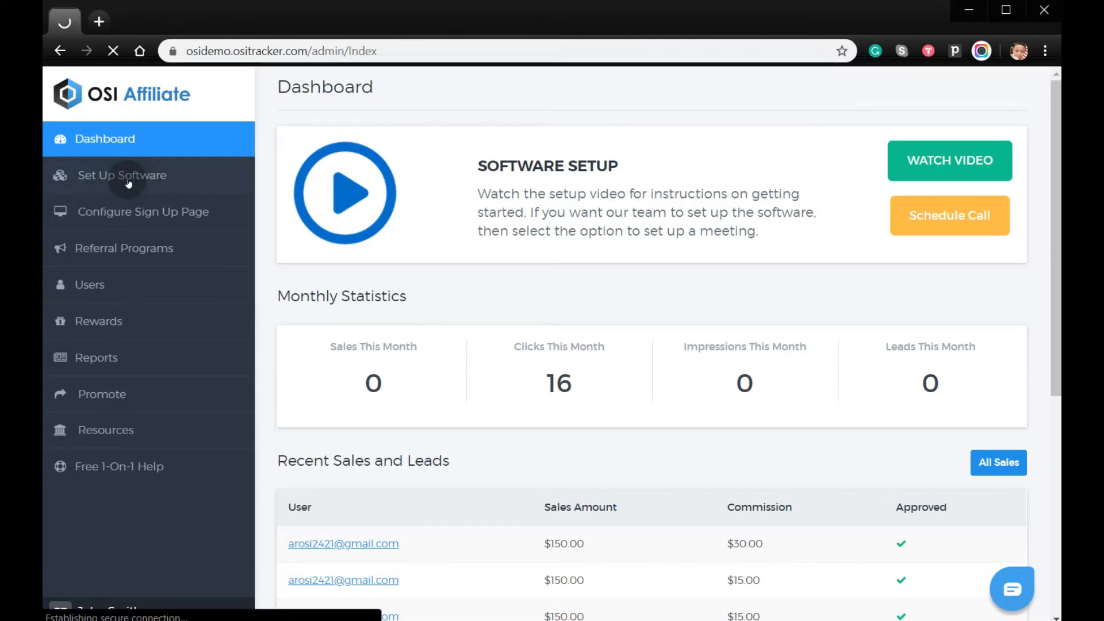
pyautogui.click(122, 175)
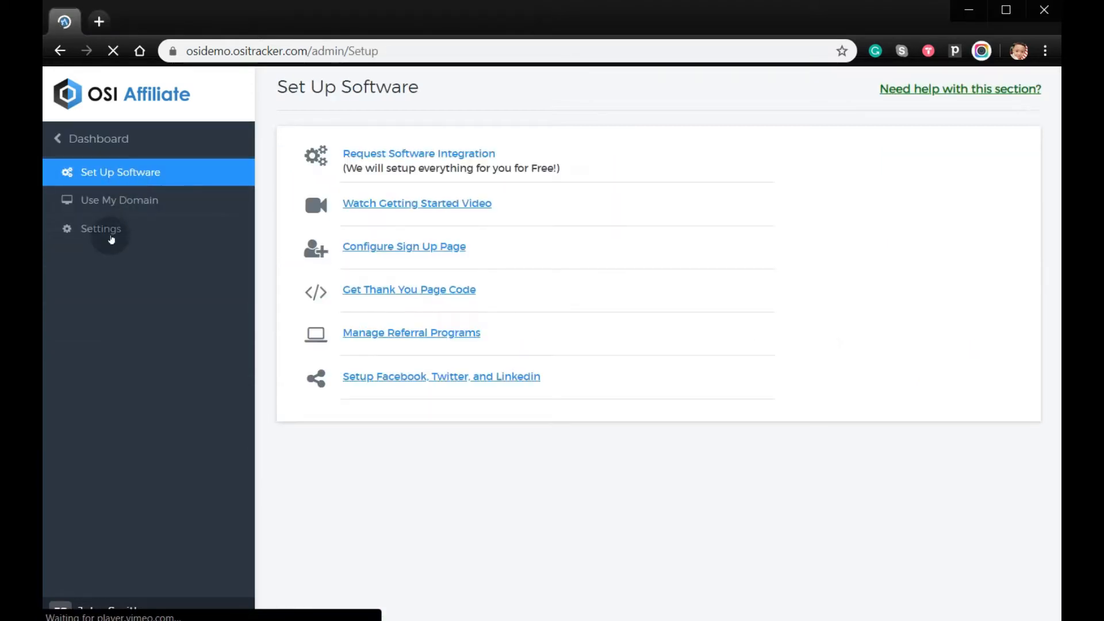
pyautogui.click(101, 228)
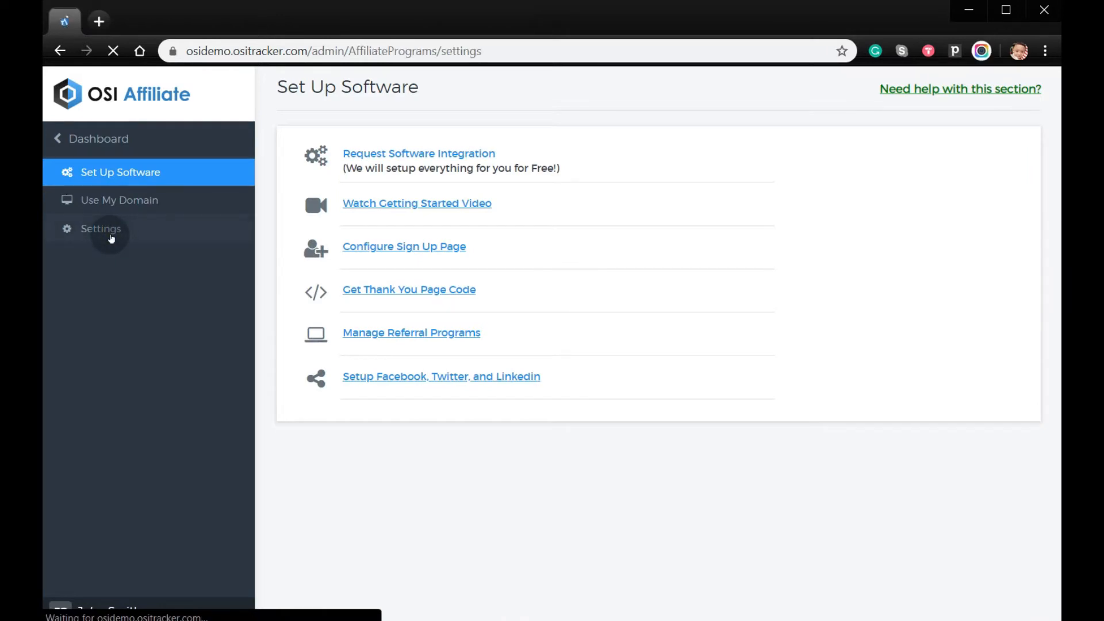
# Step: Reveal advanced settings, enable Allow Deep-Linking, and save with Update until the confirmation shows
pyautogui.click(102, 228)
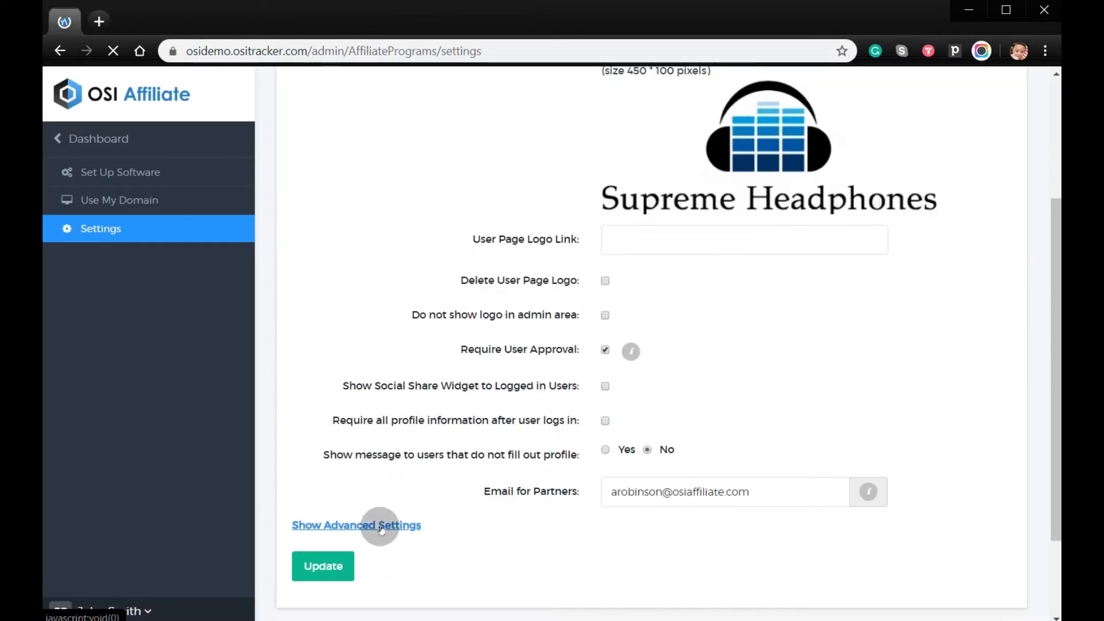
pyautogui.click(356, 525)
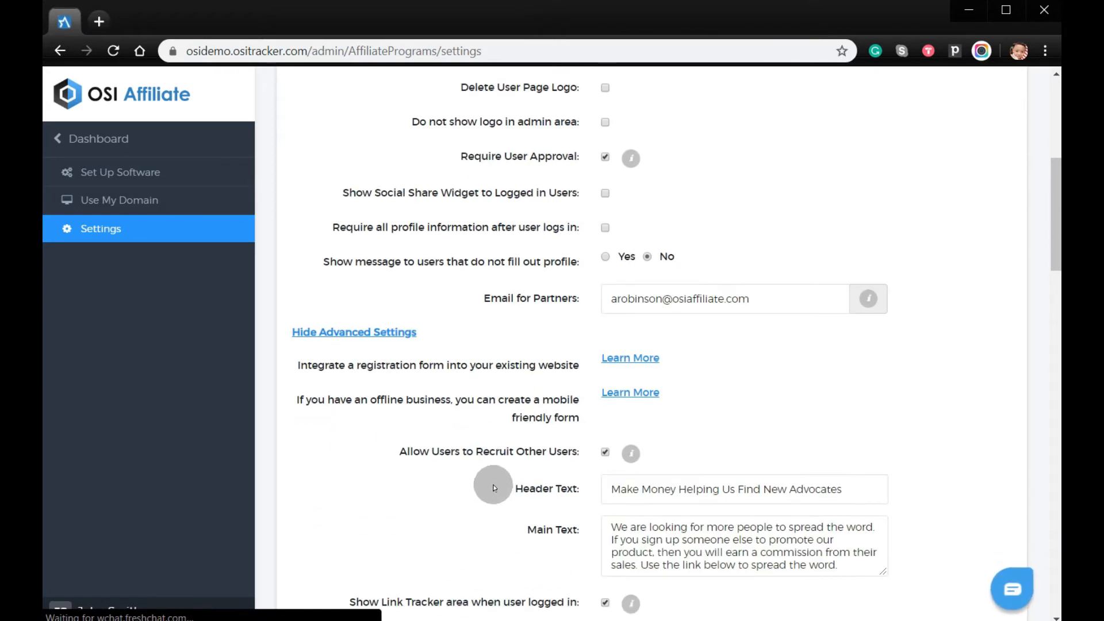
pyautogui.scroll(-3)
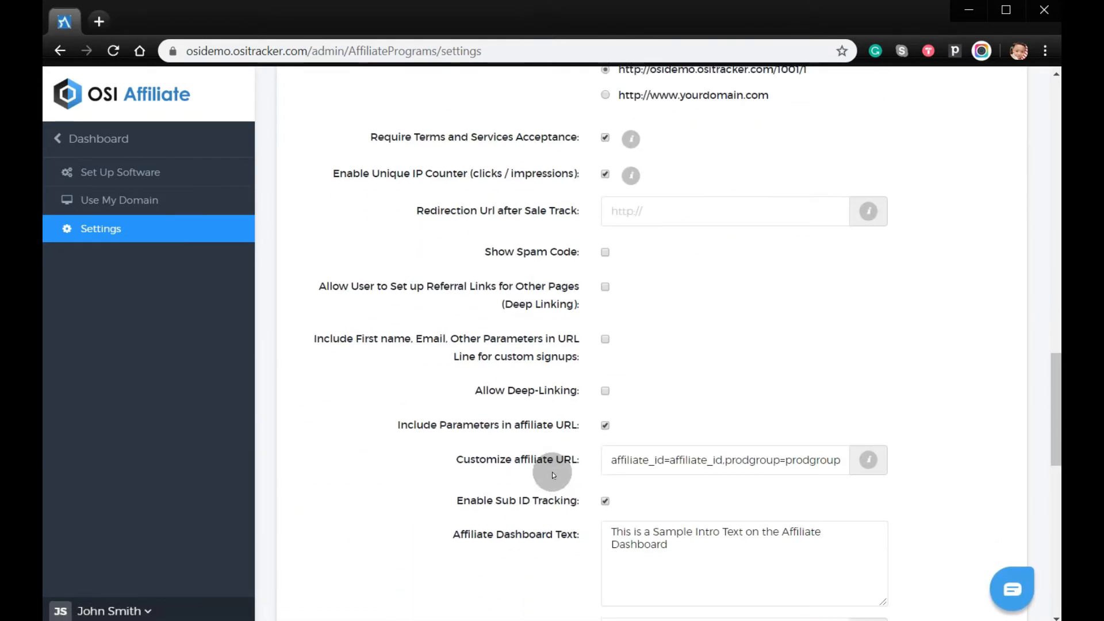
pyautogui.moveTo(503, 399)
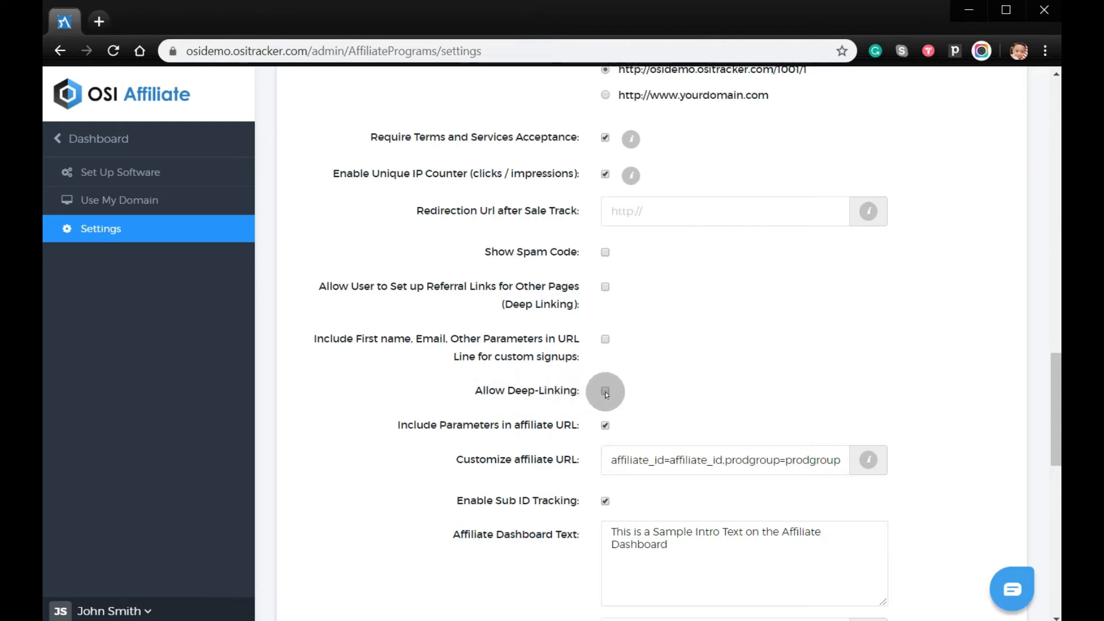
pyautogui.scroll(-3)
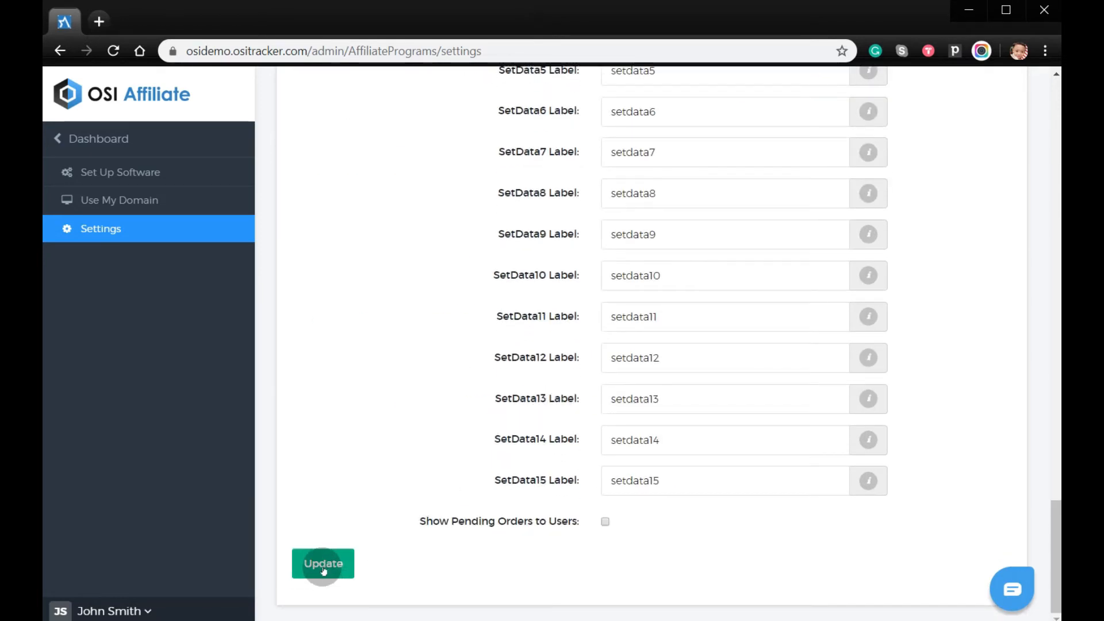
pyautogui.click(322, 564)
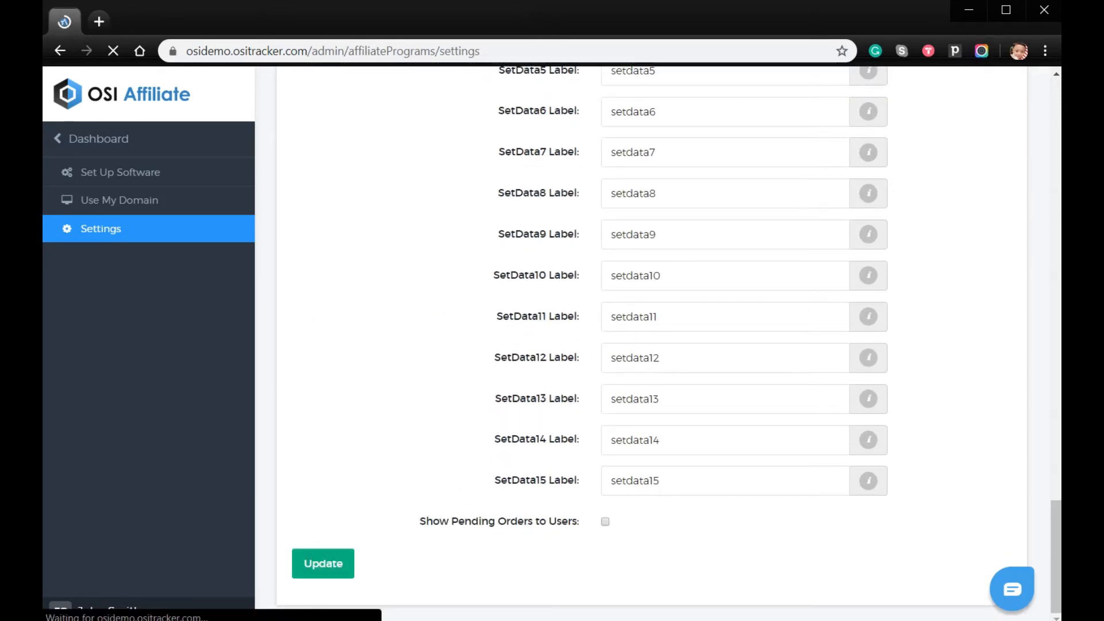
pyautogui.click(322, 564)
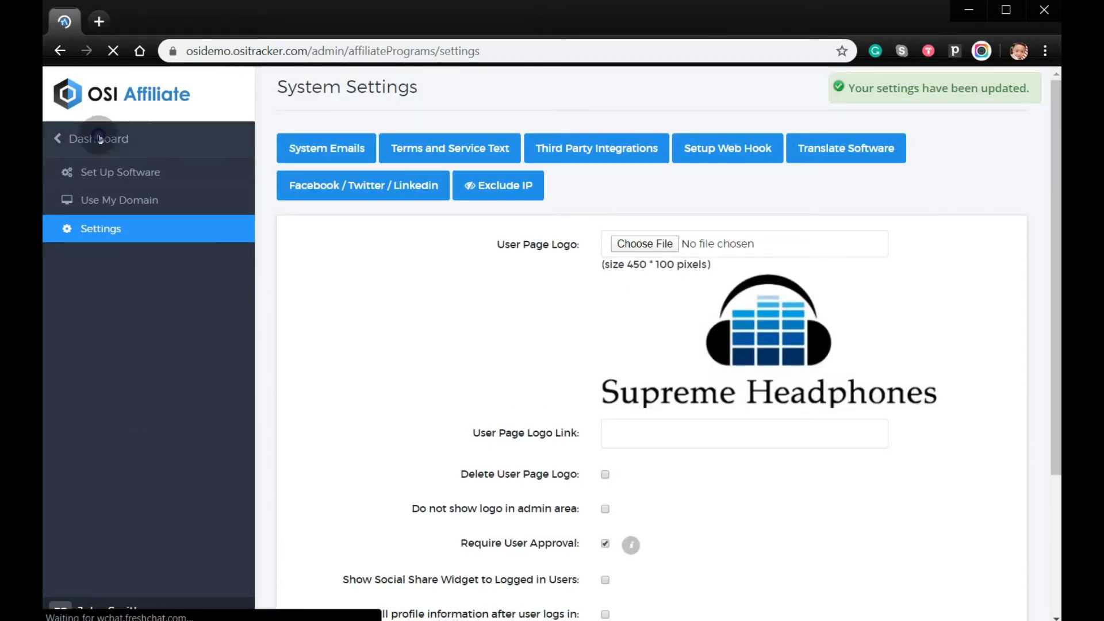
# Step: From the Dashboard, browse Users to page 2 and edit the affiliate with 8 conversions
pyautogui.click(100, 139)
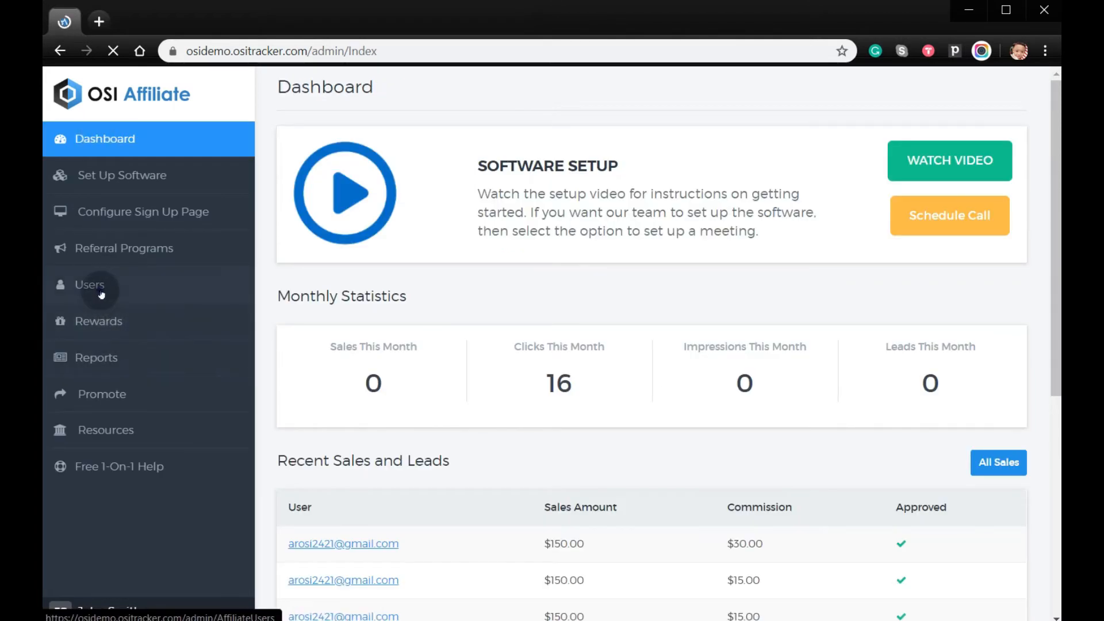
pyautogui.click(90, 284)
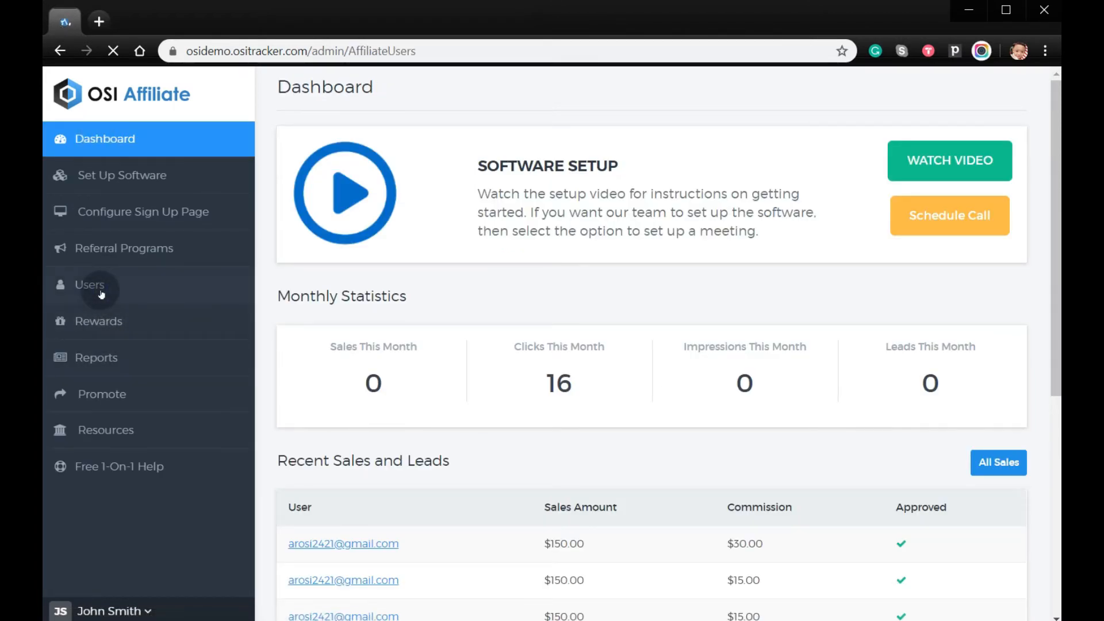
pyautogui.click(90, 284)
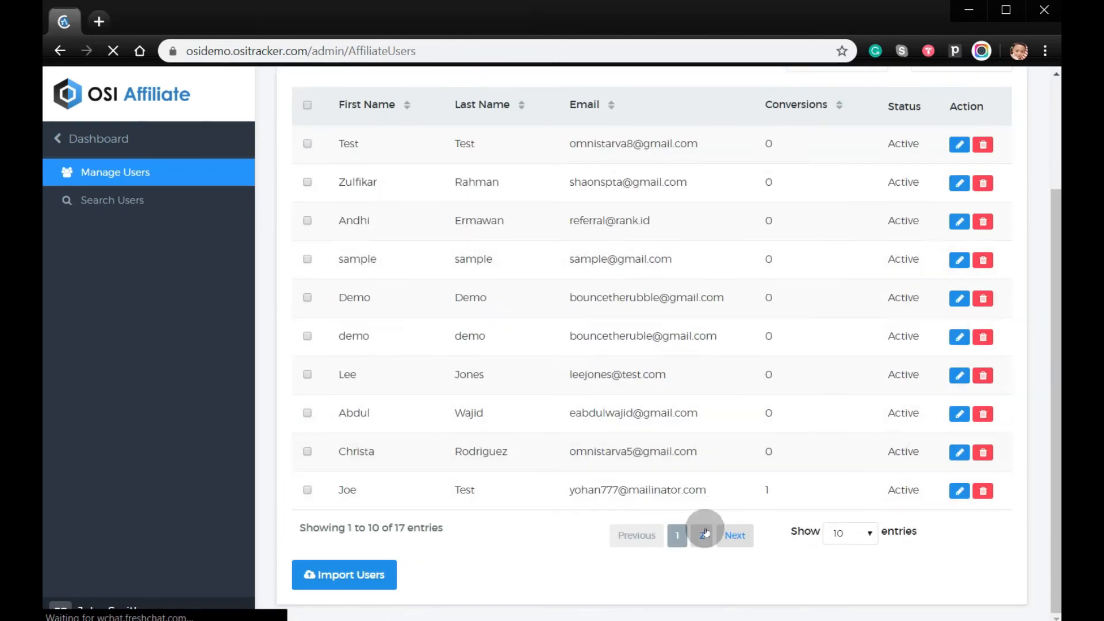
pyautogui.click(702, 535)
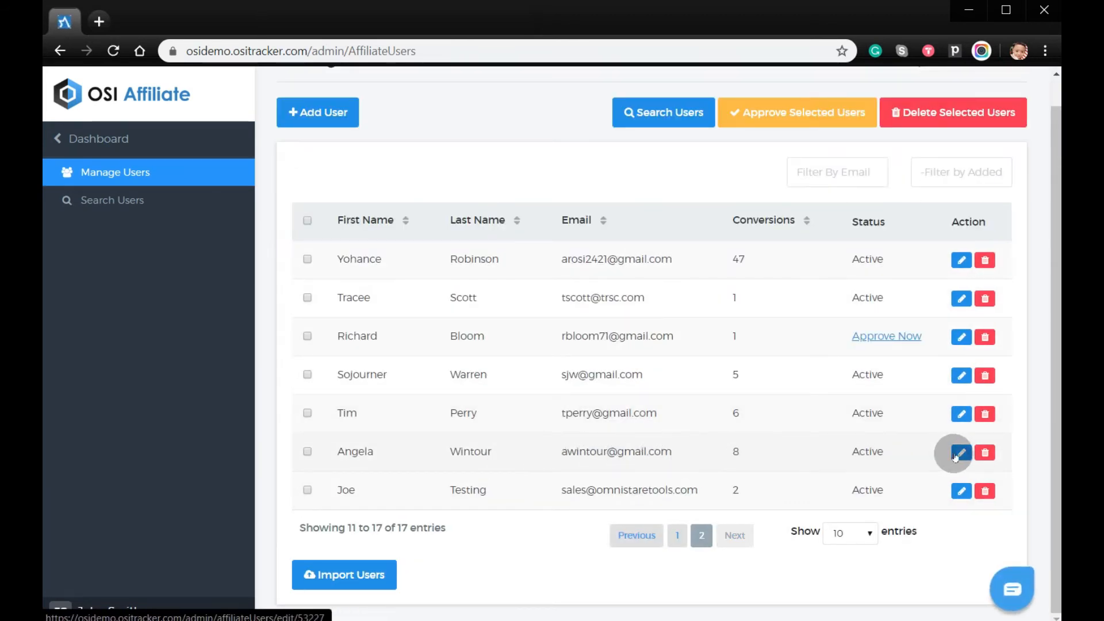
pyautogui.click(962, 453)
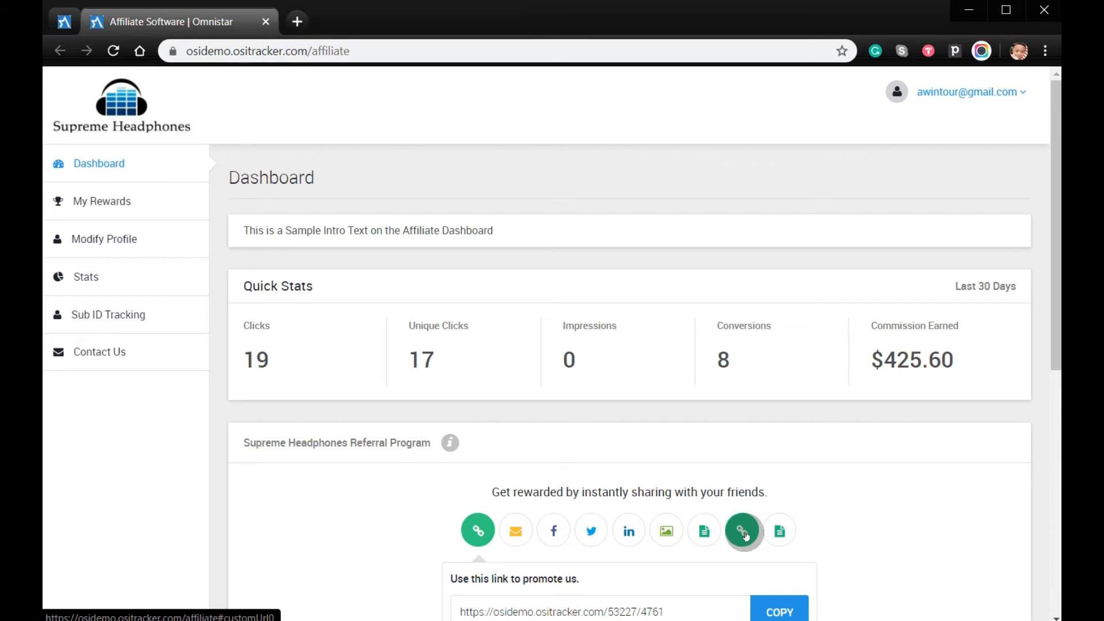
pyautogui.click(741, 529)
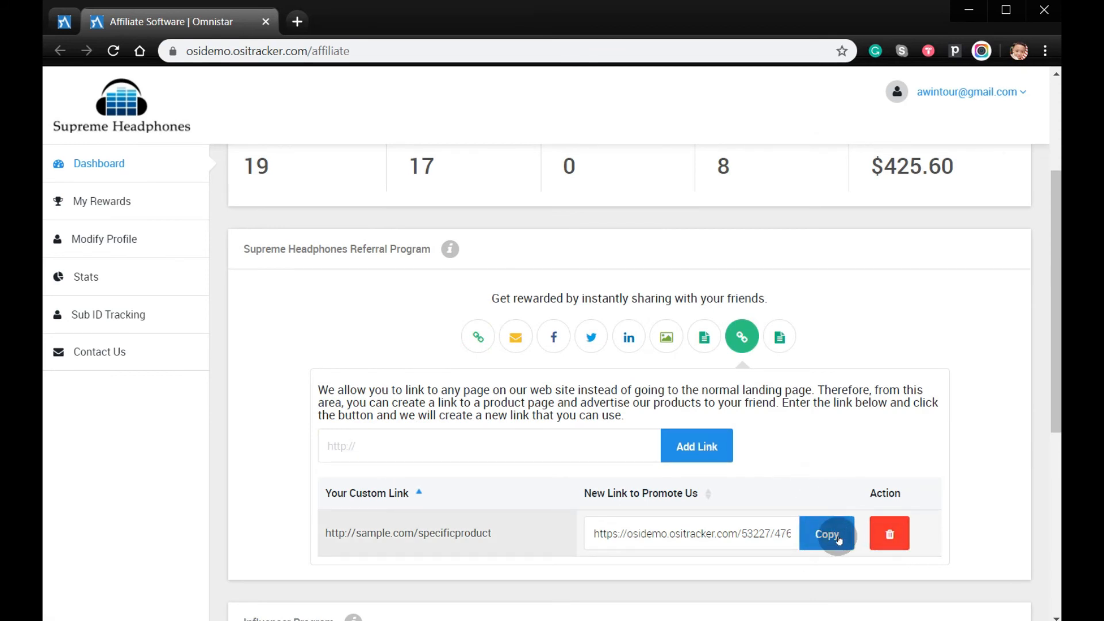
pyautogui.click(826, 534)
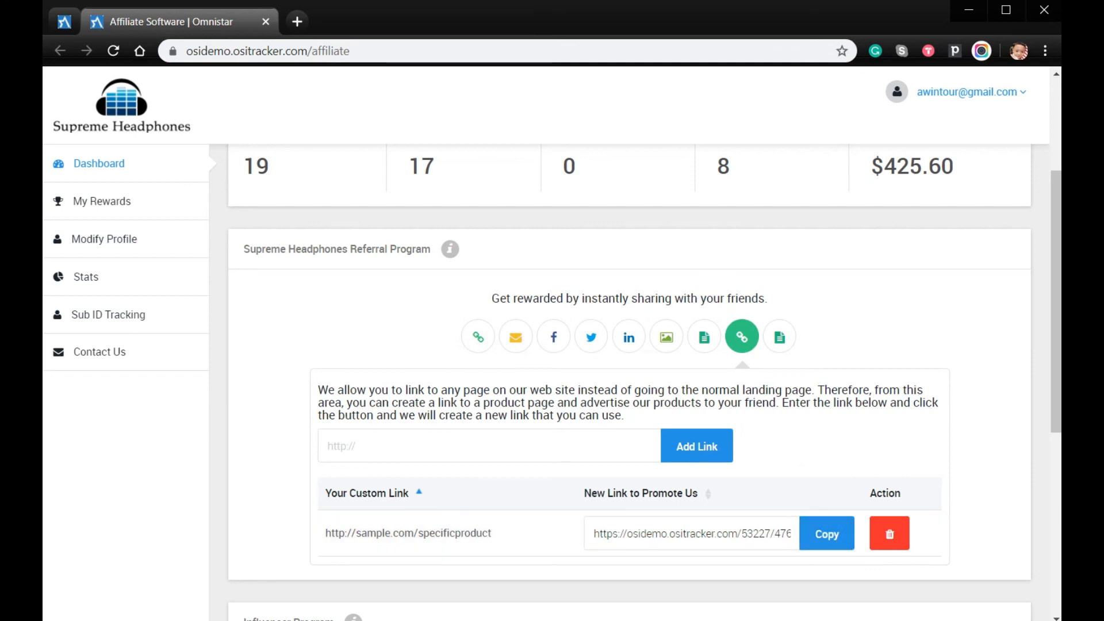